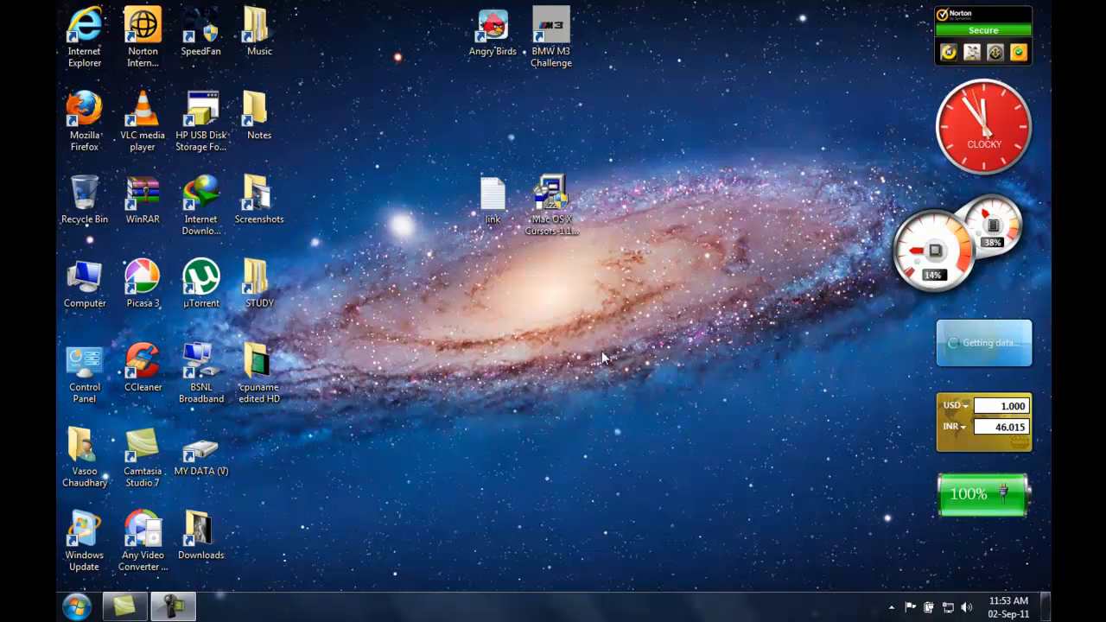
pyautogui.moveTo(384, 445)
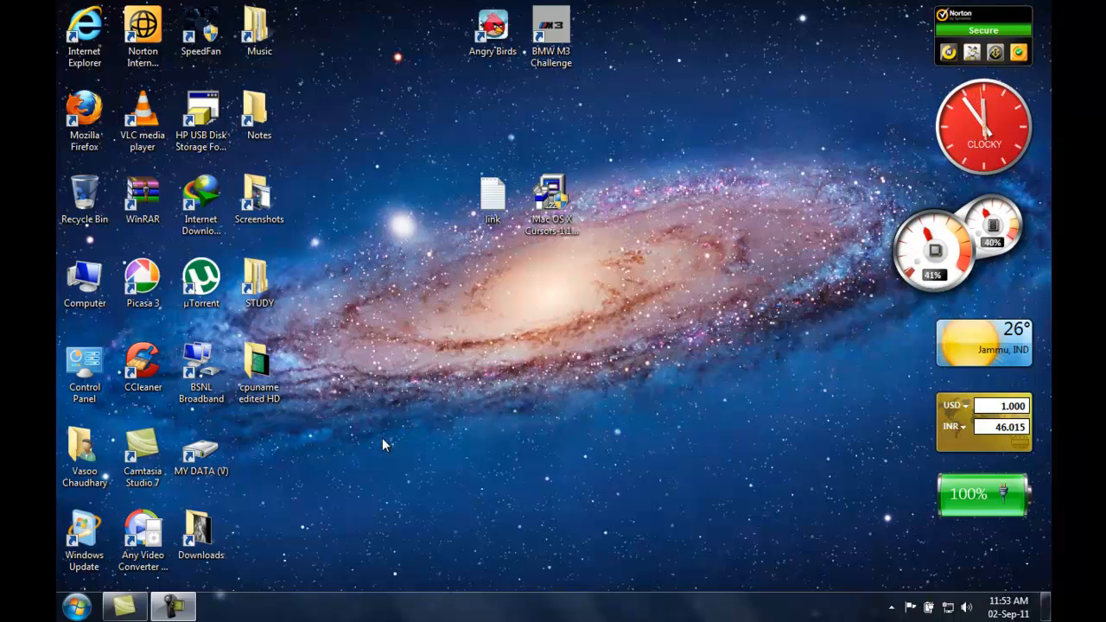
pyautogui.moveTo(385, 404)
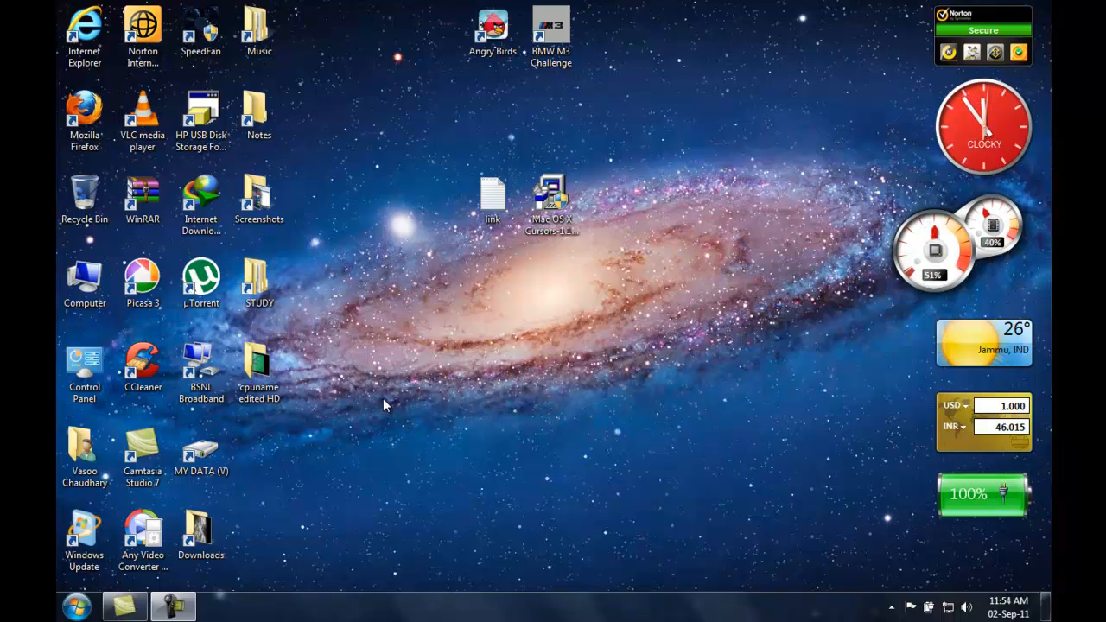
pyautogui.moveTo(392, 406)
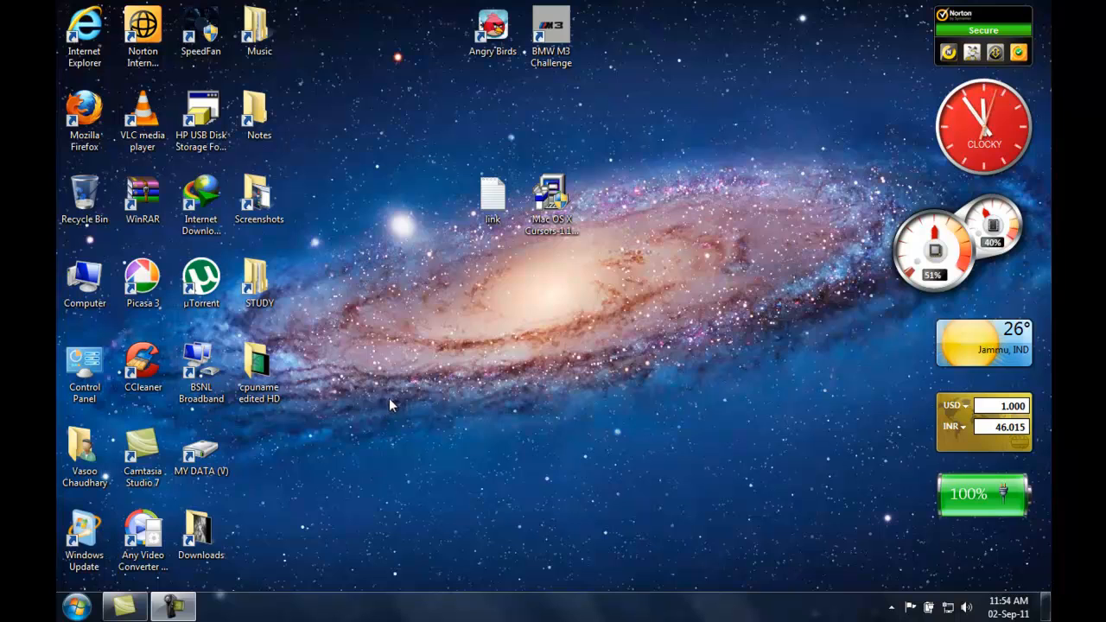
# - Launch Mozilla Firefox from its desktop shortcut
pyautogui.doubleClick(490, 190)
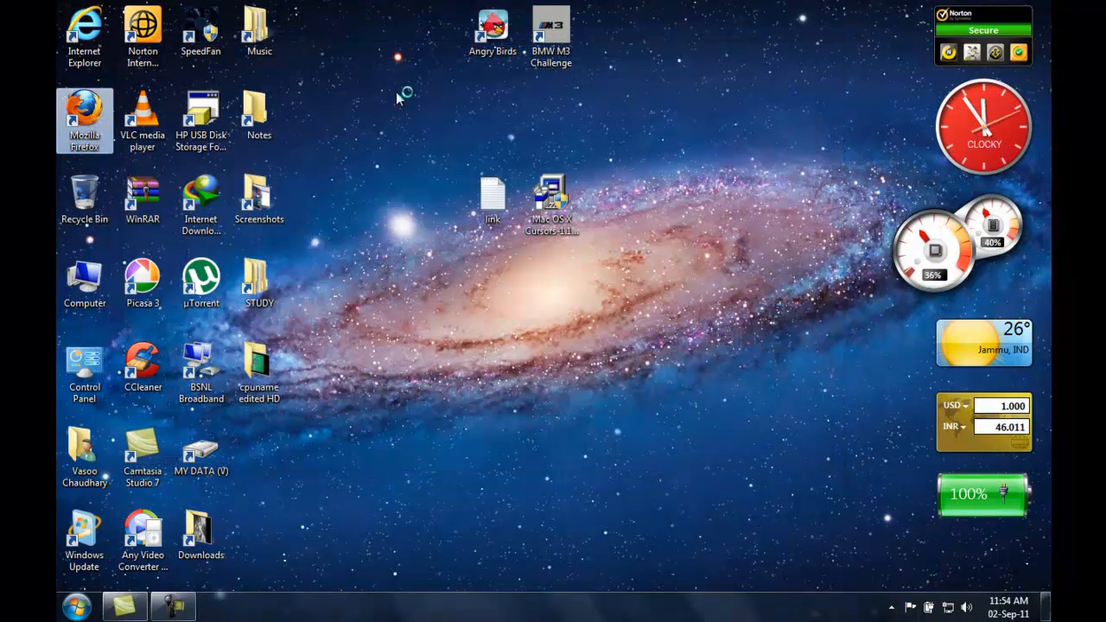
# - Download the 'Mac OS X Cursors Easy Installer' from the 46palermo post
pyautogui.doubleClick(84, 109)
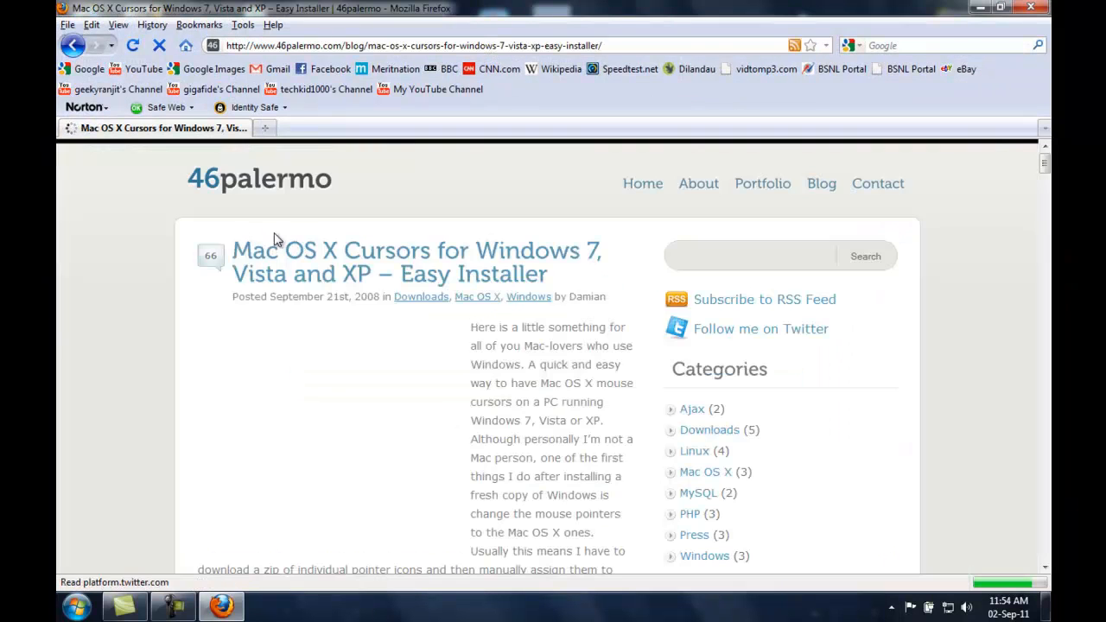
pyautogui.scroll(-3)
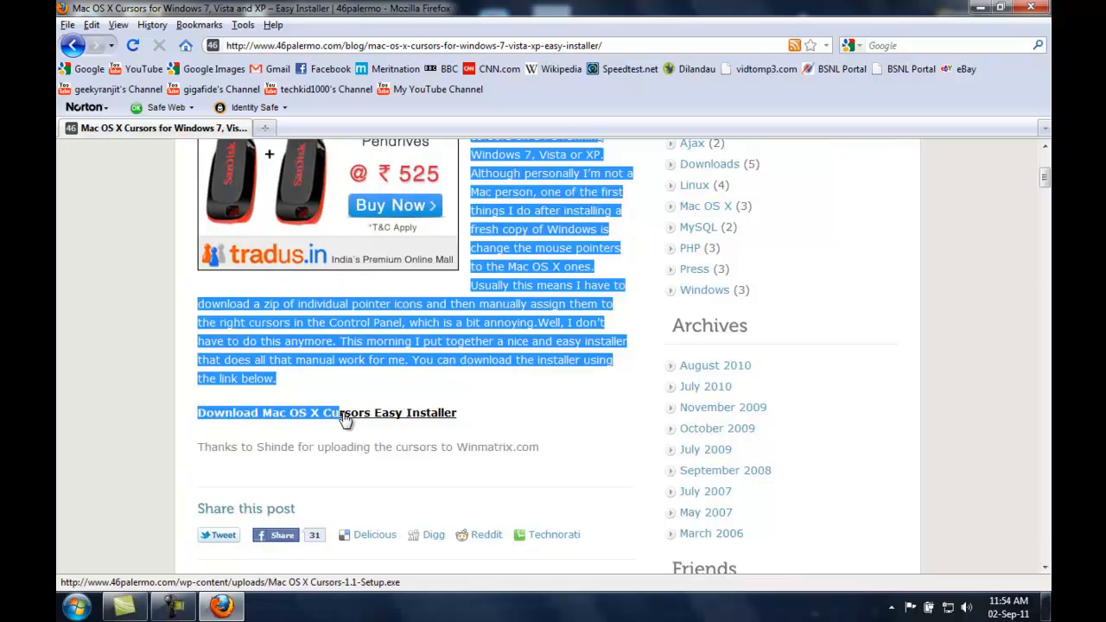
pyautogui.moveTo(462, 420)
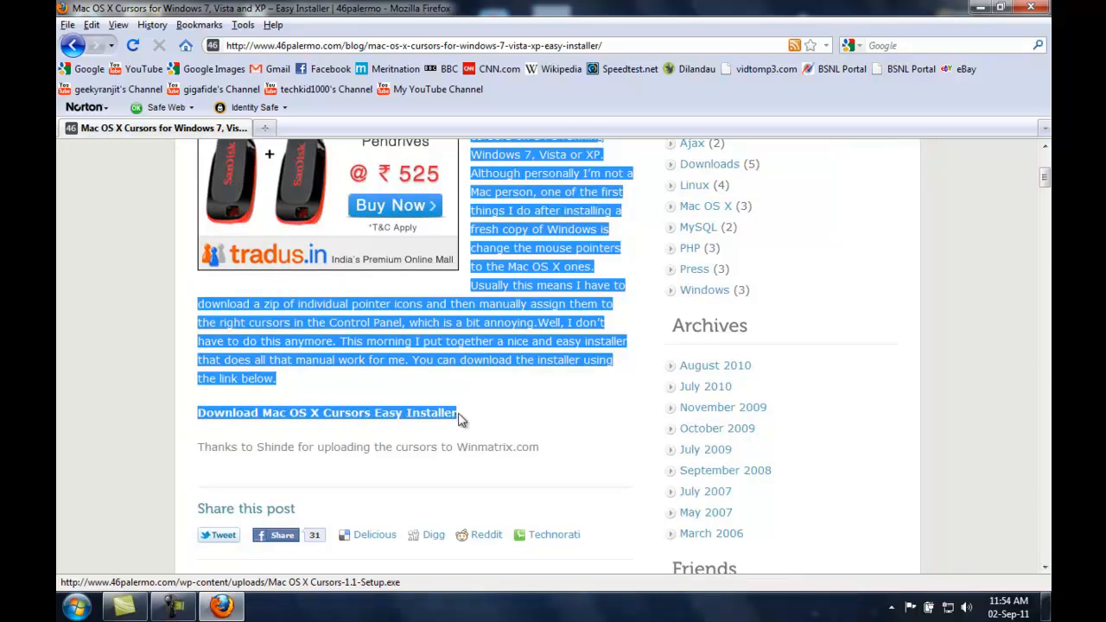
pyautogui.click(327, 412)
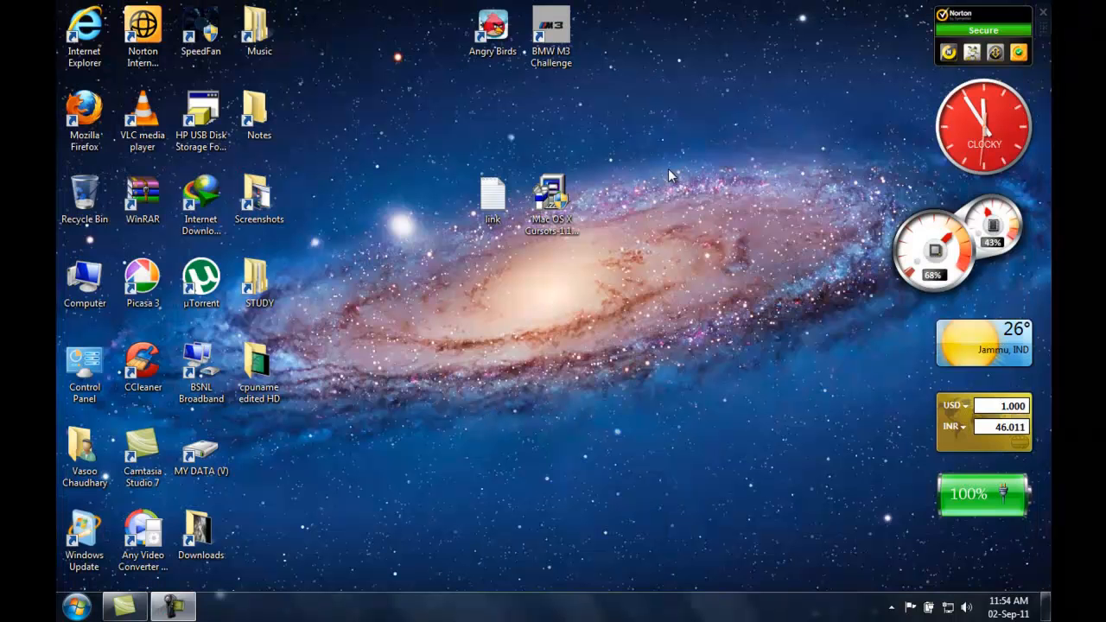
pyautogui.click(552, 197)
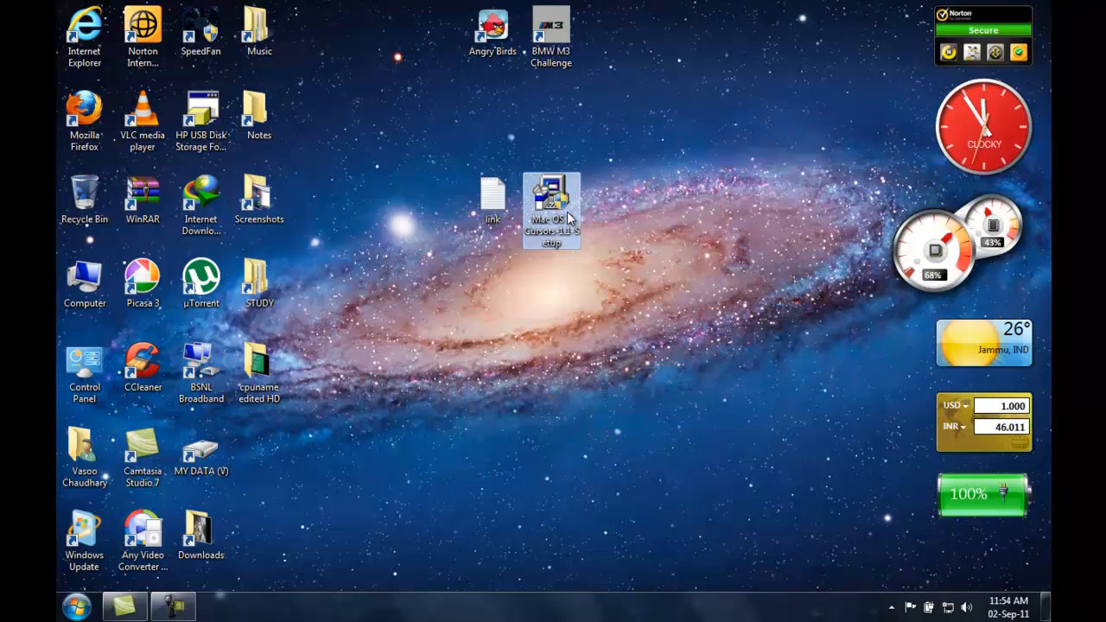
pyautogui.moveTo(615, 543)
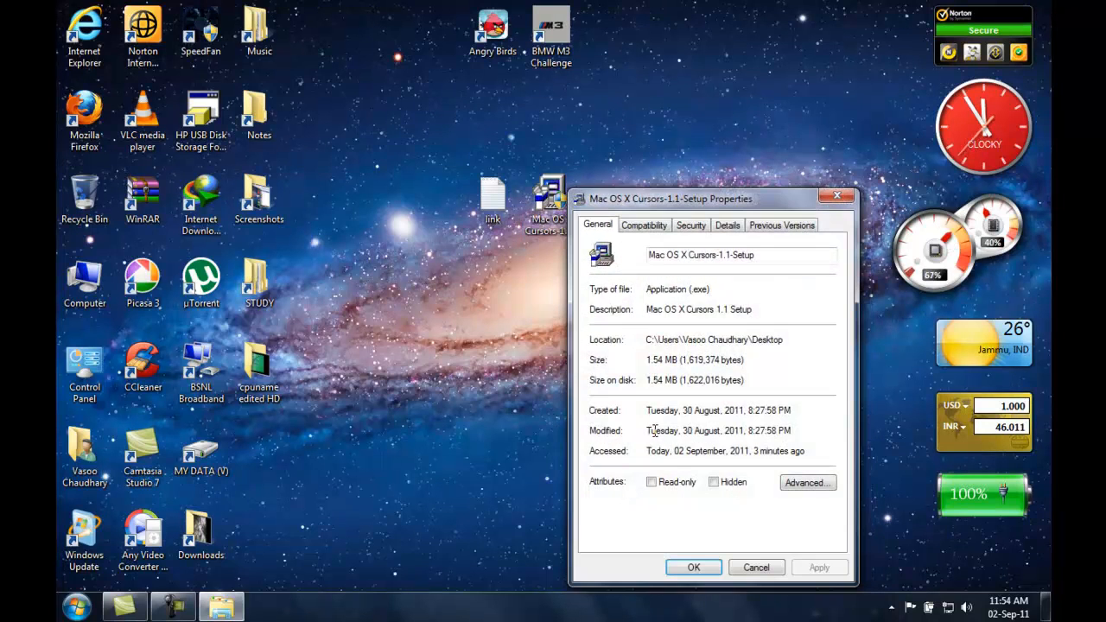
pyautogui.moveTo(738, 614)
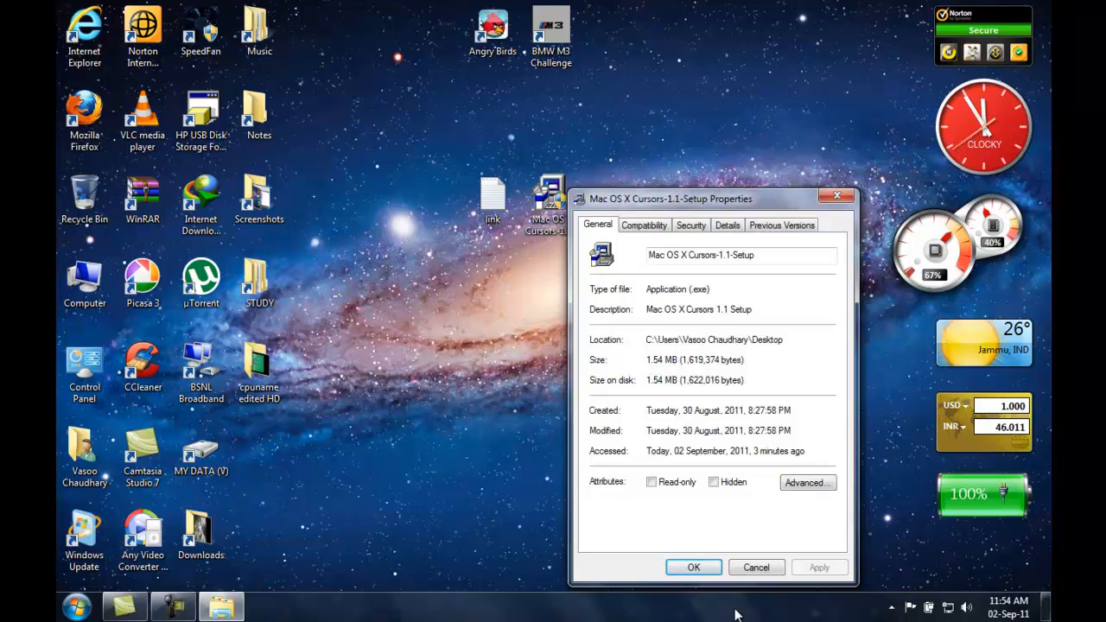
pyautogui.click(756, 567)
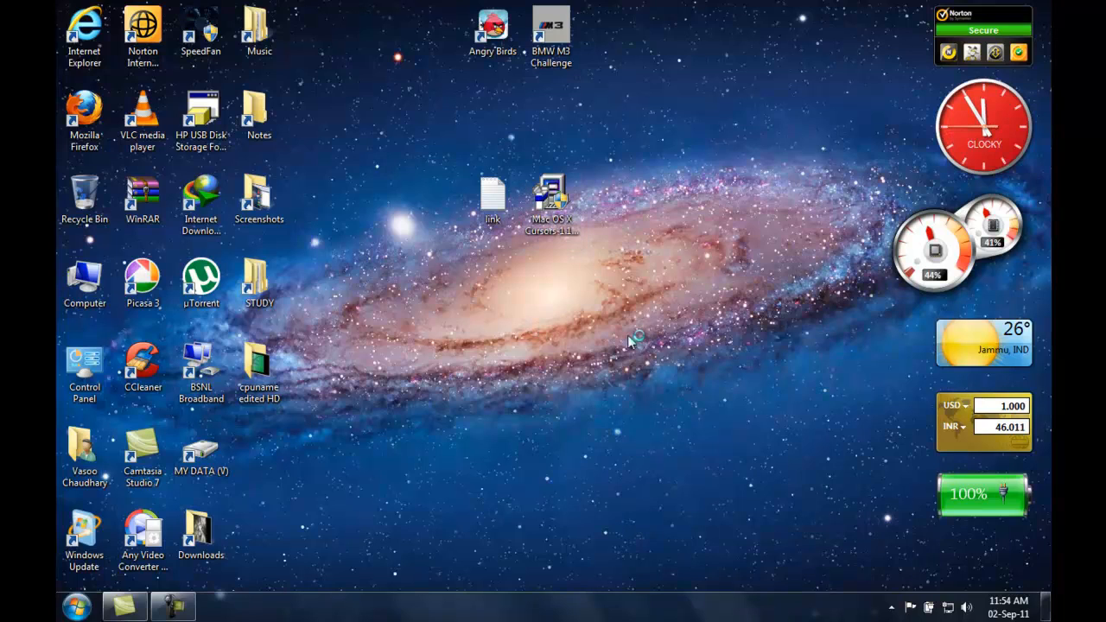
pyautogui.moveTo(575, 339)
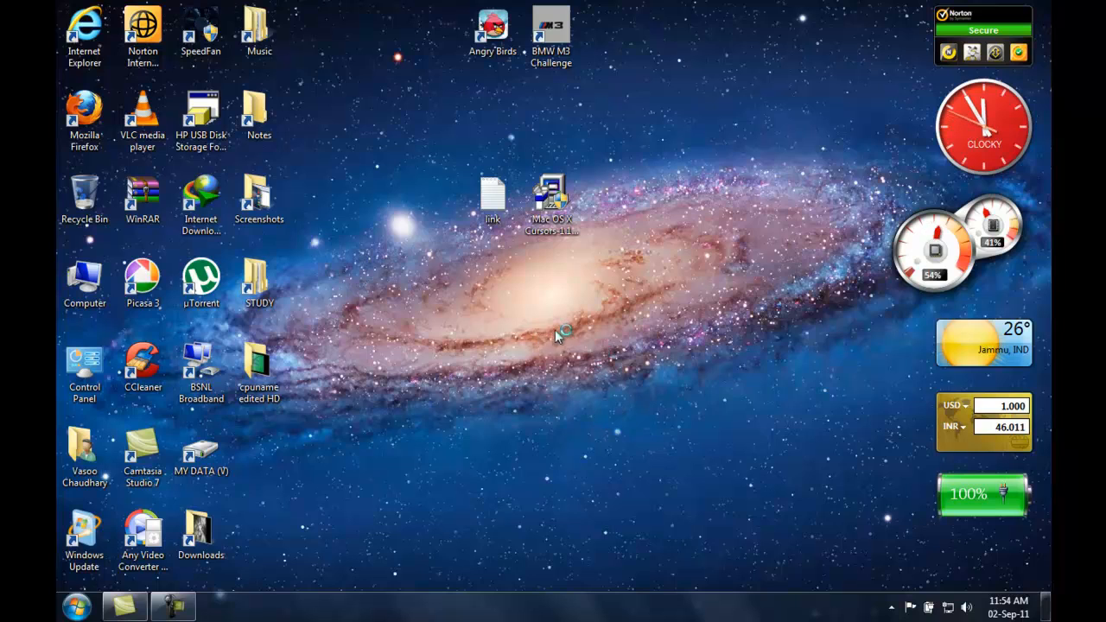
# - Run the Mac OS X Cursors setup file, confirm with Yes, and finish installation
pyautogui.doubleClick(550, 192)
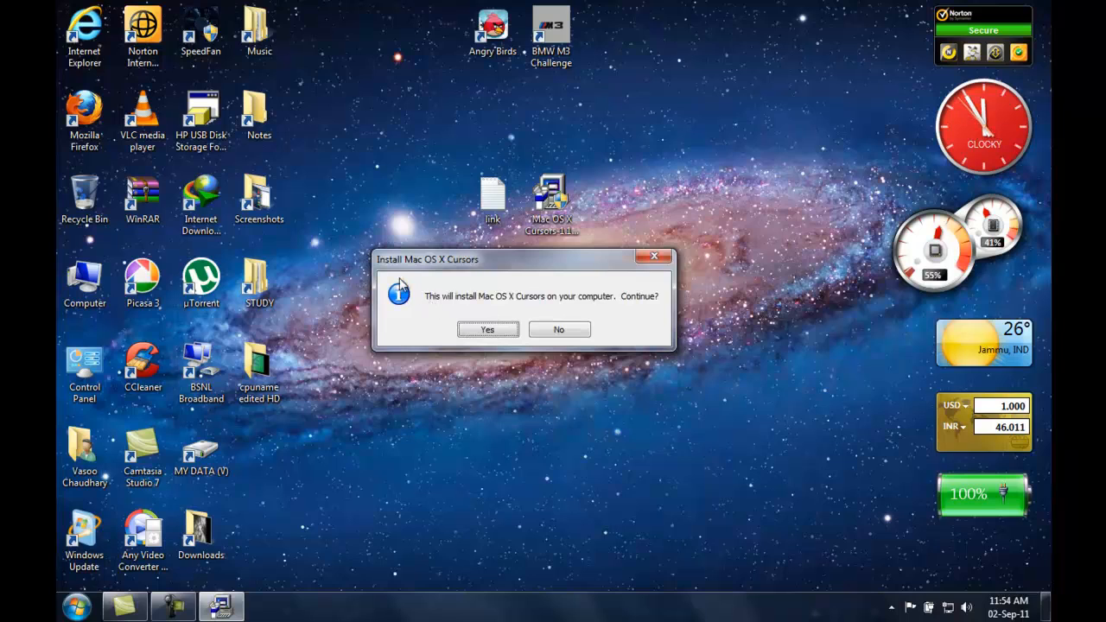
pyautogui.moveTo(538, 310)
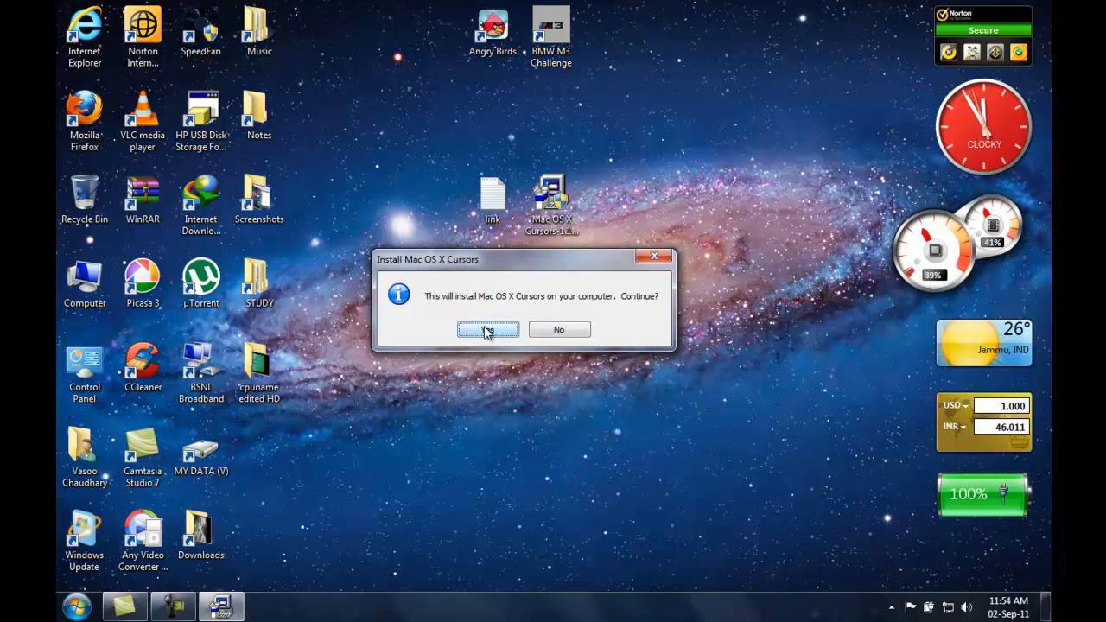
pyautogui.click(488, 329)
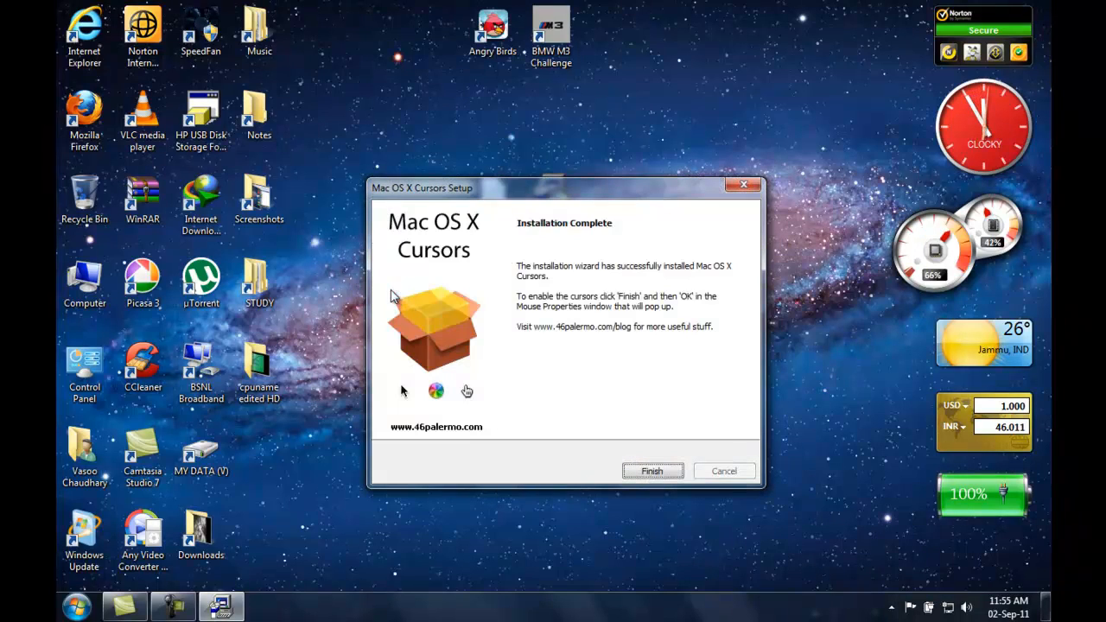
pyautogui.moveTo(615, 233)
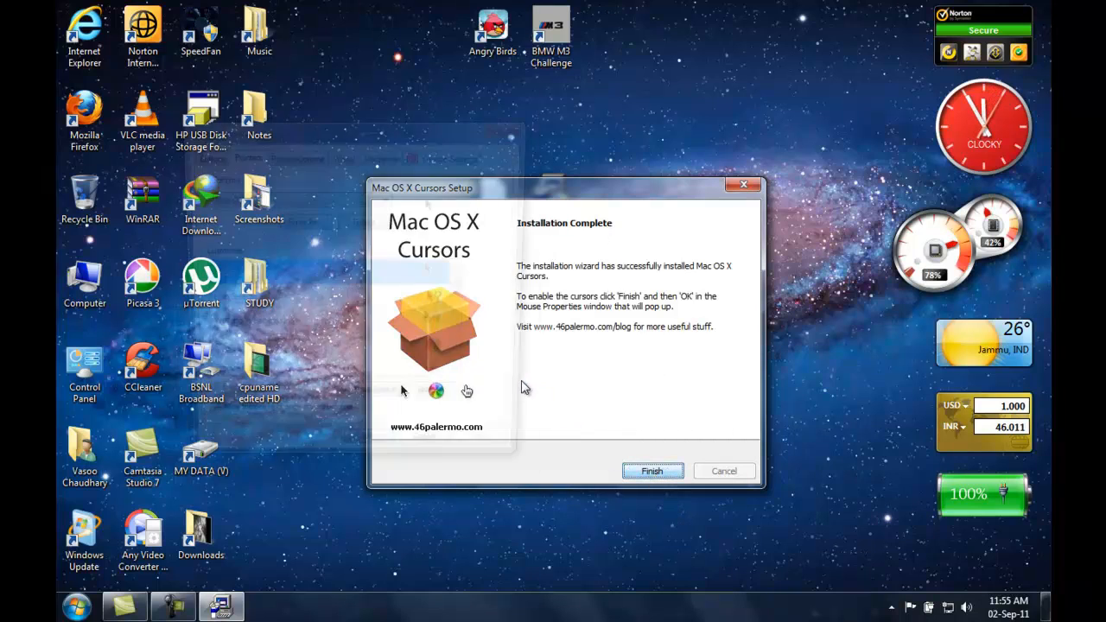
pyautogui.click(652, 471)
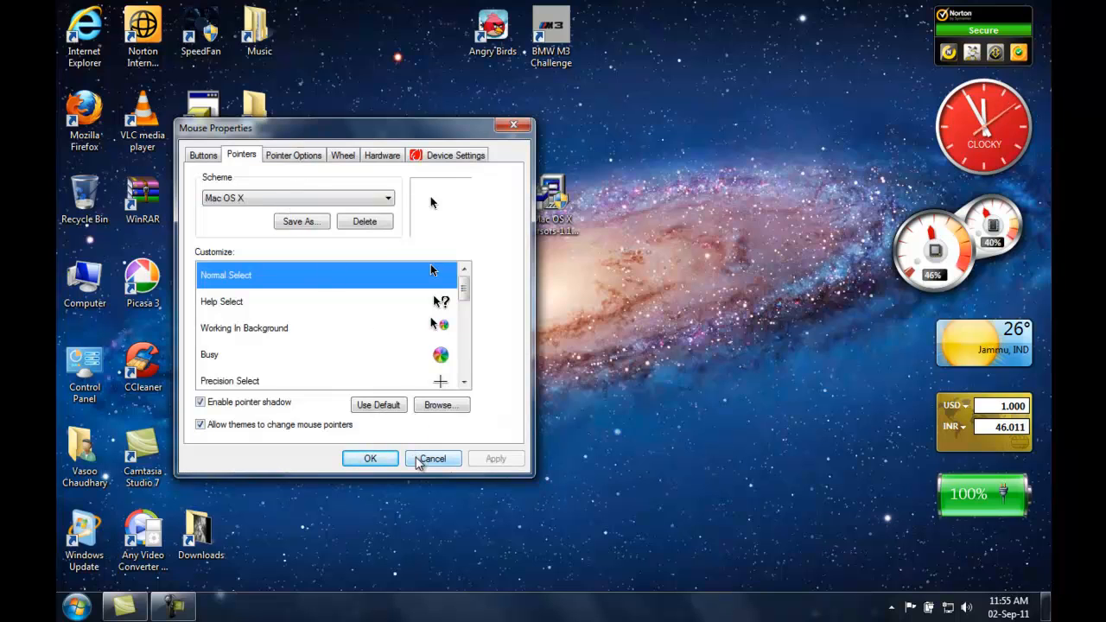
# - Cancel the Mouse Properties window
pyautogui.click(432, 458)
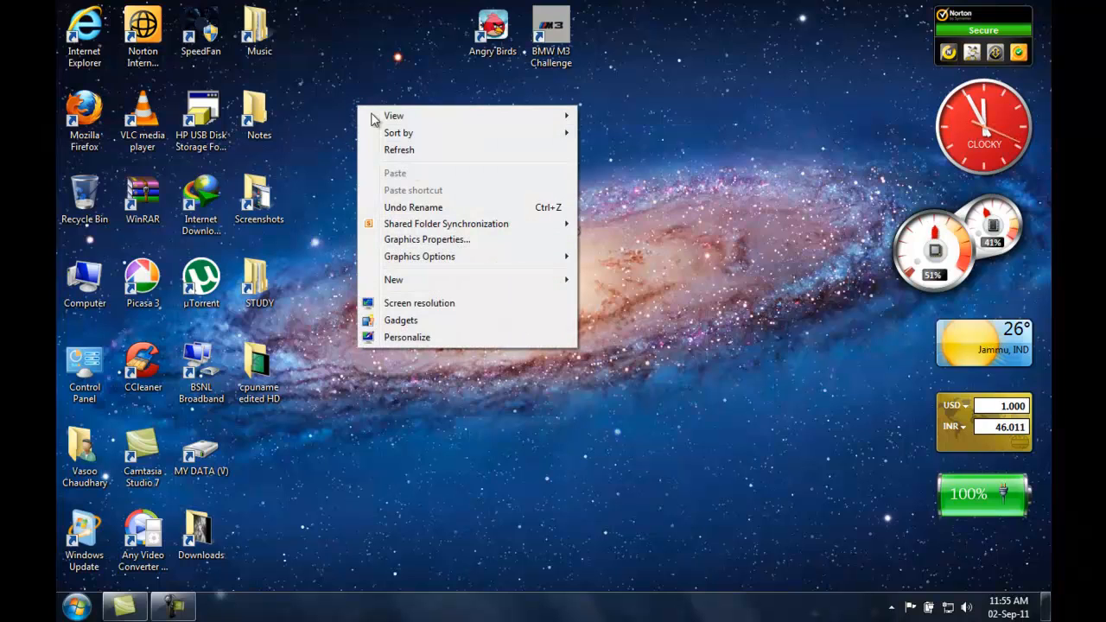
# - Choose Personalize from the desktop menu, then 'Change mouse pointers'
pyautogui.click(406, 337)
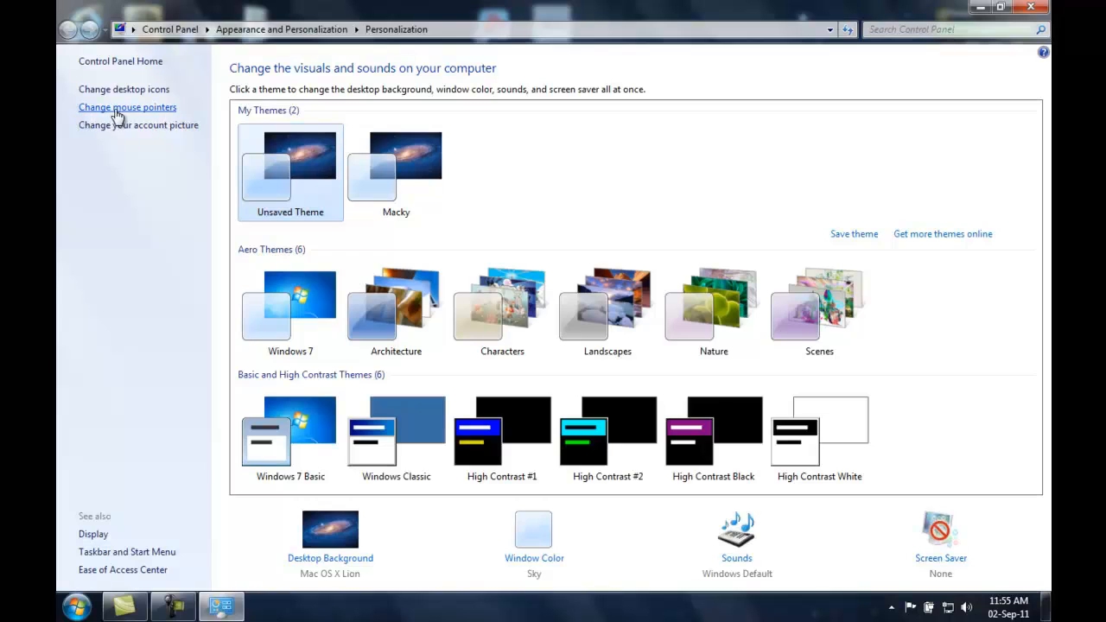
pyautogui.moveTo(127, 113)
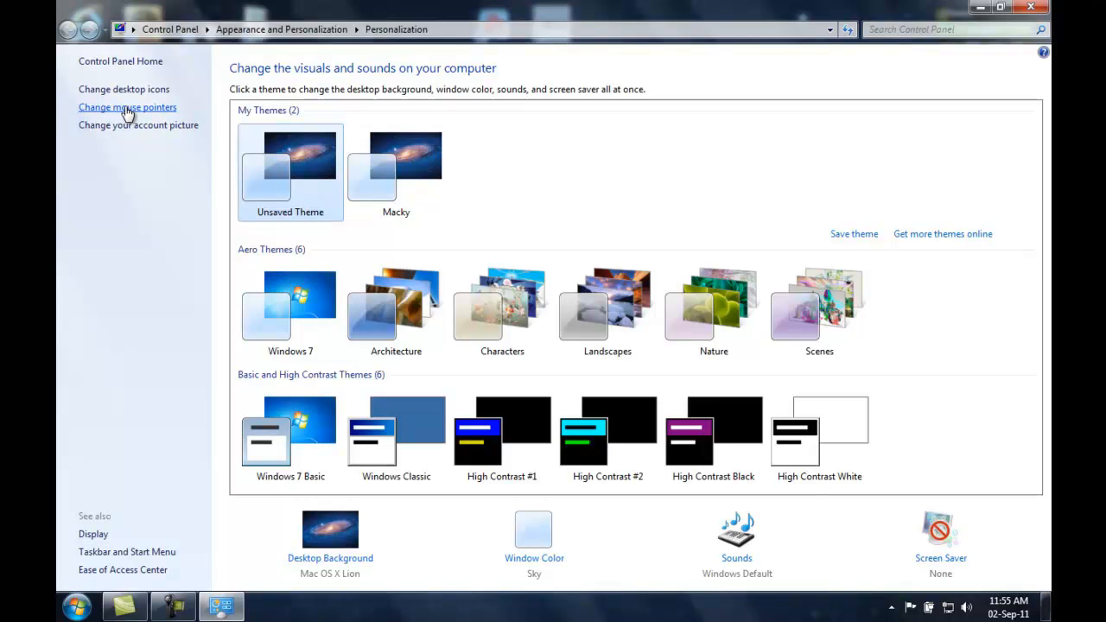
pyautogui.click(127, 106)
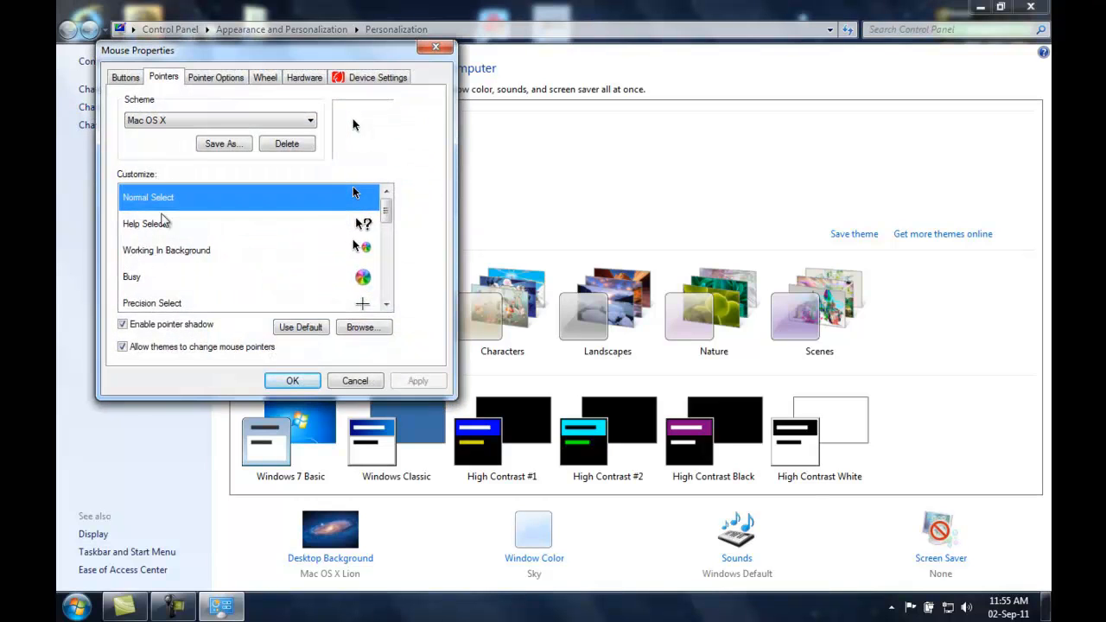
# - Apply the Windows Aero pointer scheme, then Windows Black (system scheme)
pyautogui.click(308, 120)
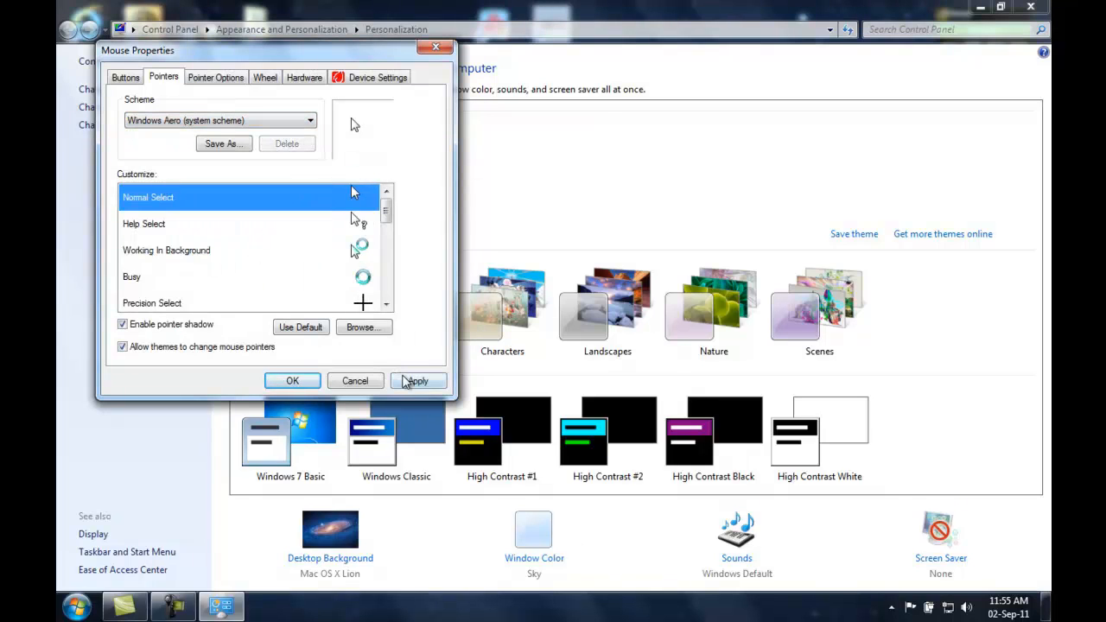
pyautogui.click(418, 381)
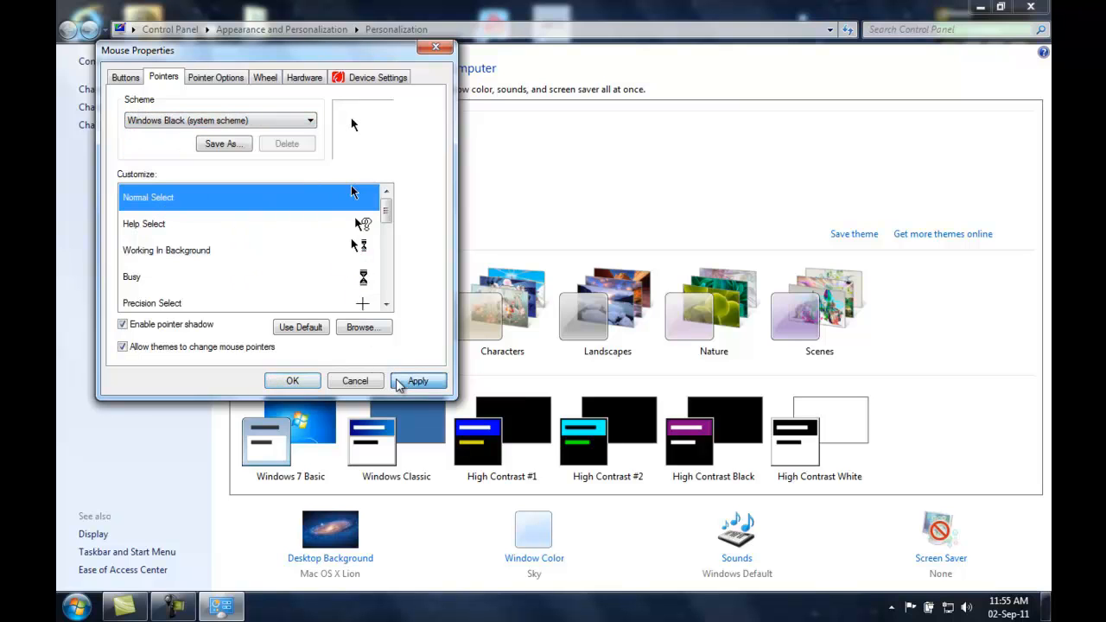
pyautogui.click(418, 380)
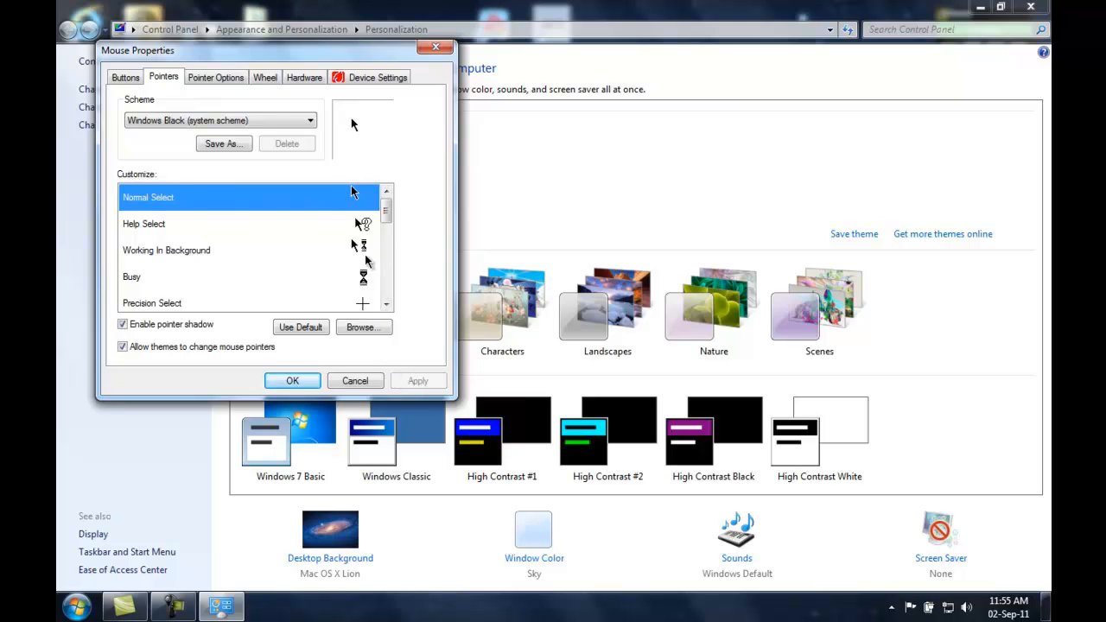
pyautogui.moveTo(188, 137)
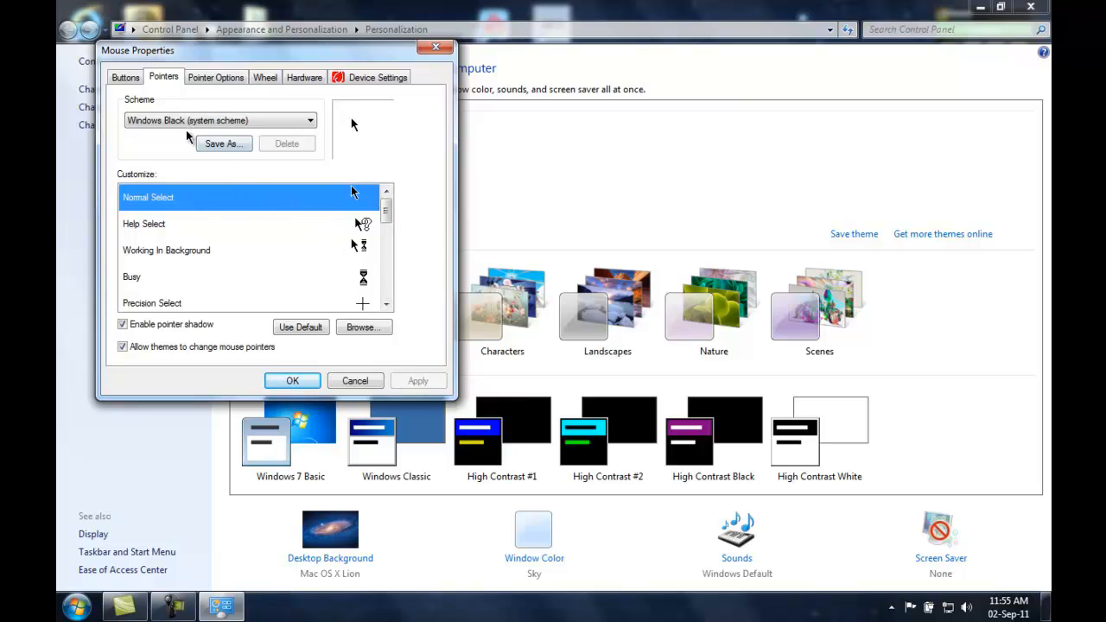
pyautogui.moveTo(139, 104)
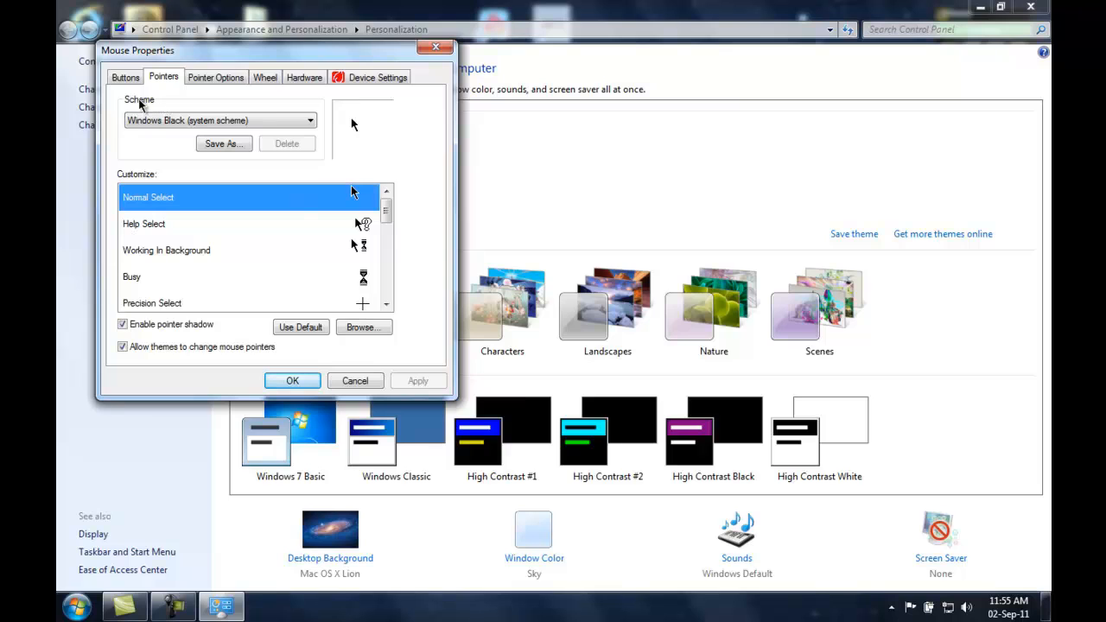
pyautogui.moveTo(447, 169)
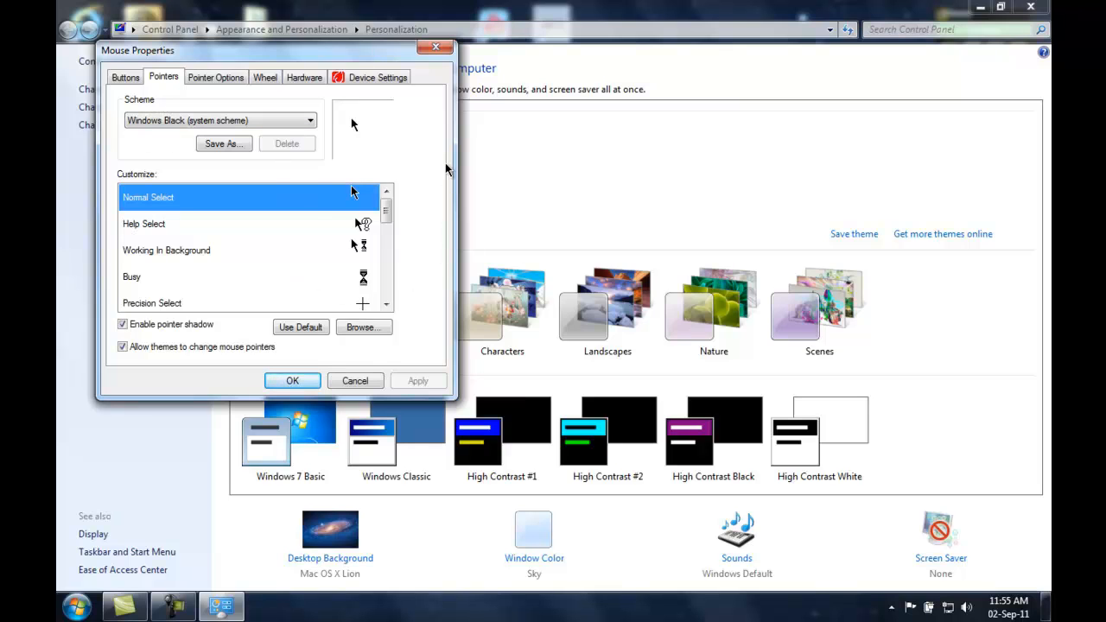
pyautogui.click(309, 120)
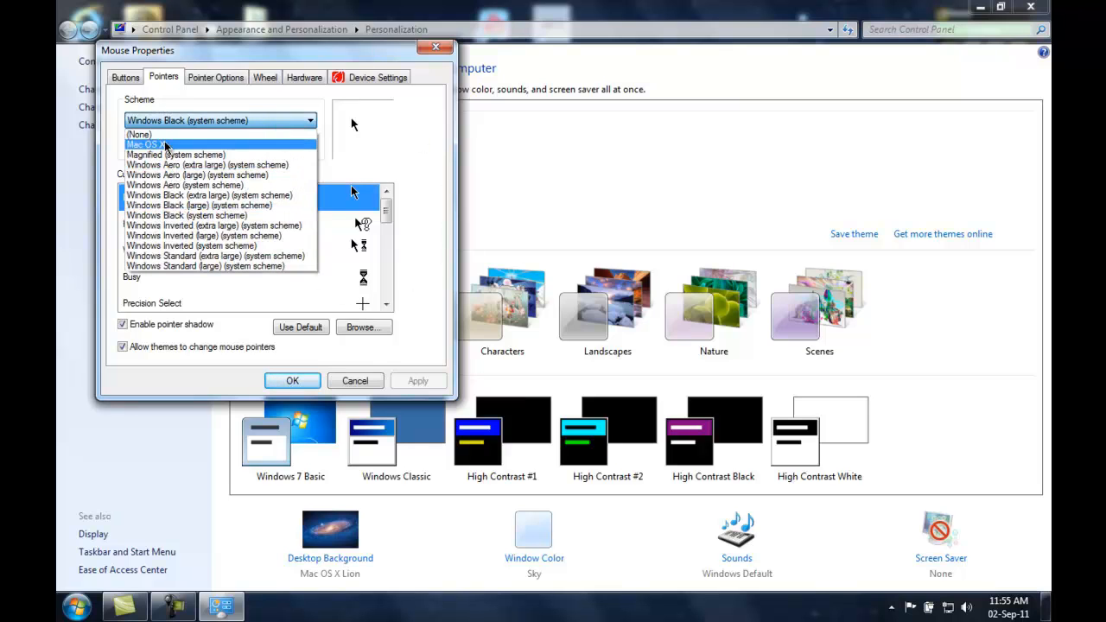
# - Select Mac OS X from the pointer Scheme list
pyautogui.click(145, 144)
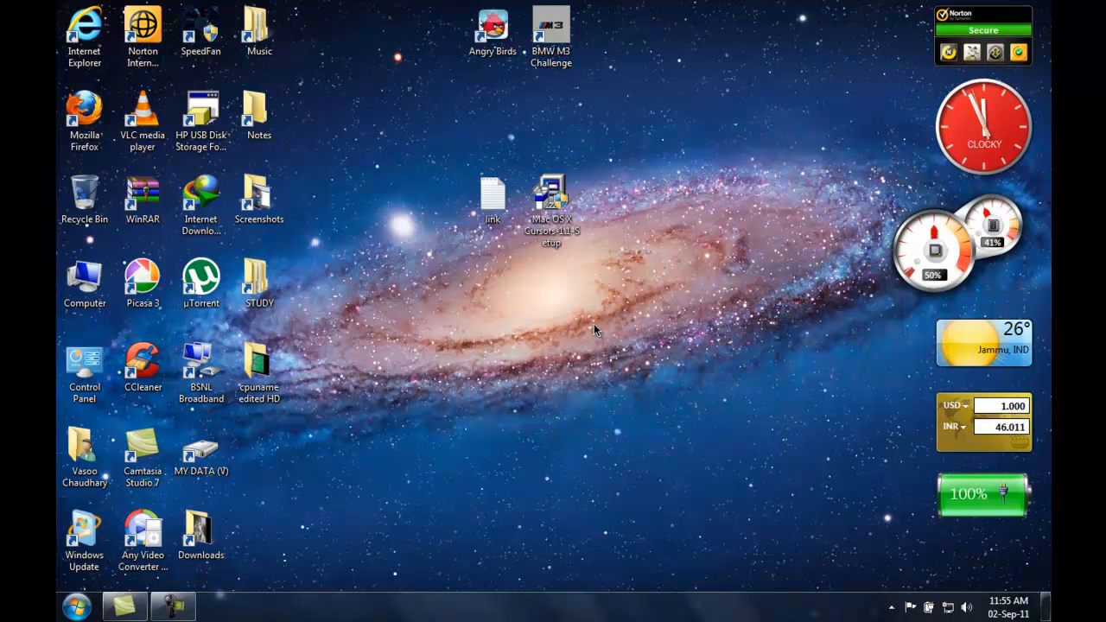
pyautogui.moveTo(457, 299)
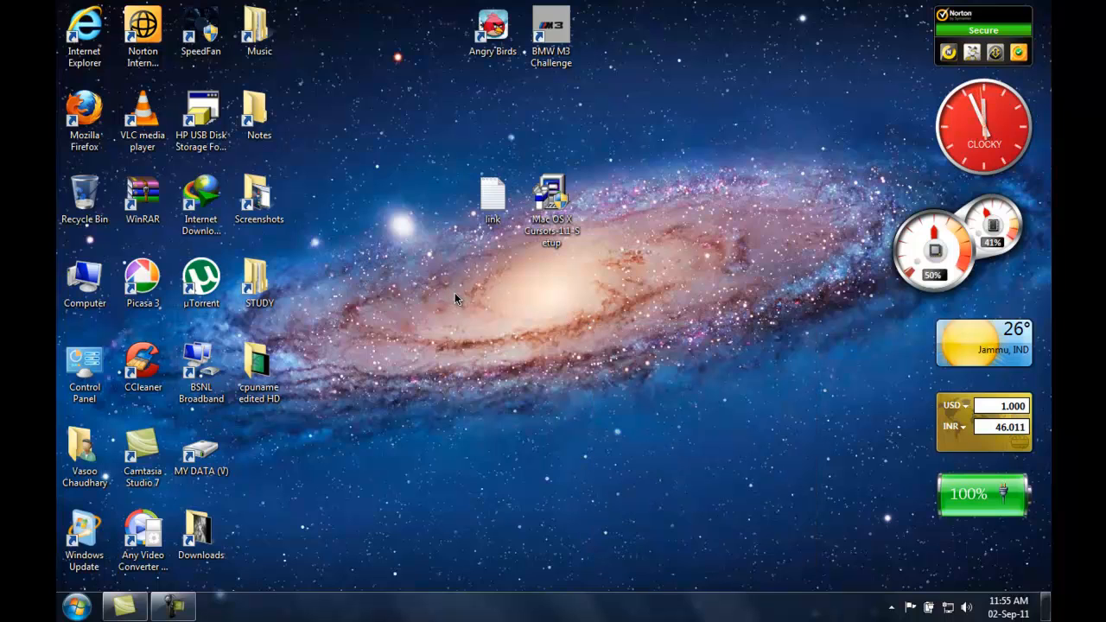